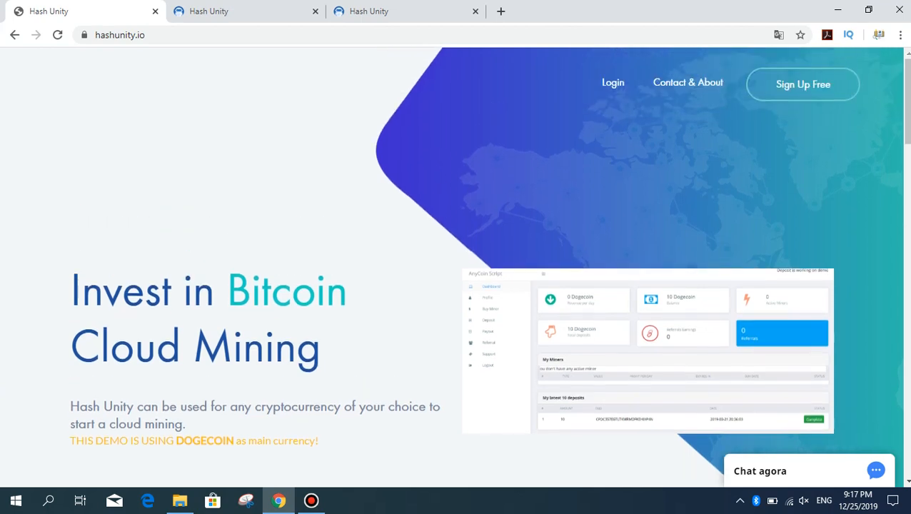
# Scroll down the hashunity.io landing page from the cloud mining headline to the About section
pyautogui.scroll(-3)
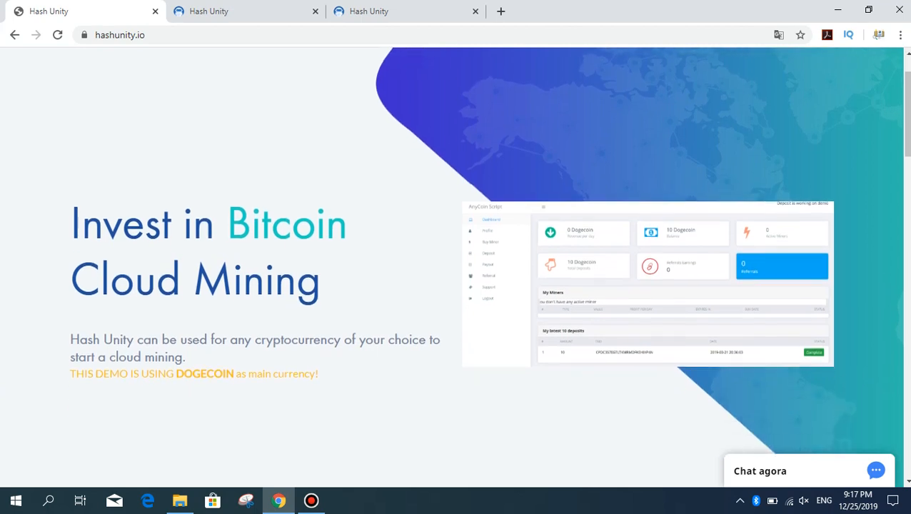
pyautogui.scroll(3)
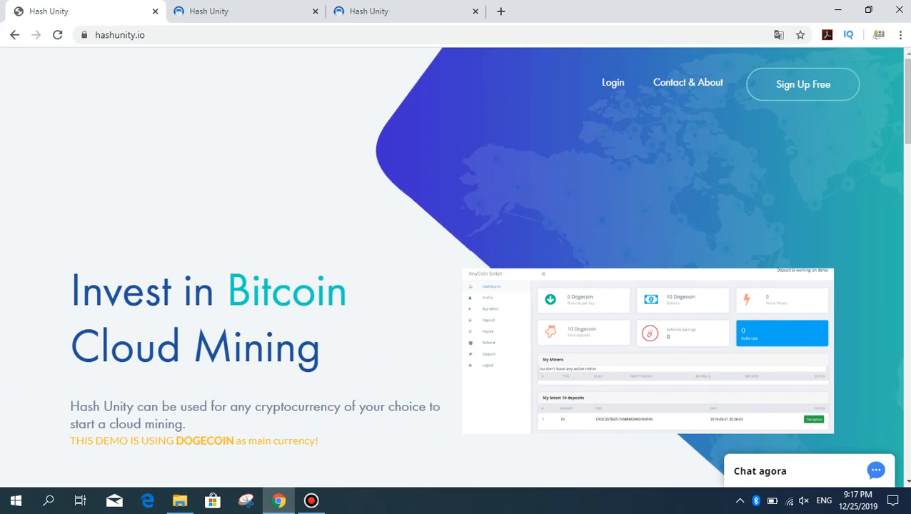
pyautogui.scroll(-3)
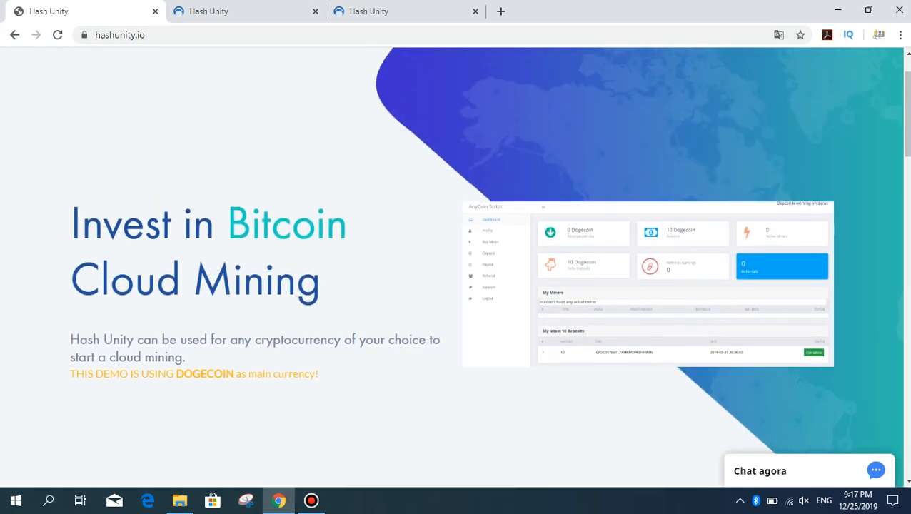
pyautogui.scroll(-3)
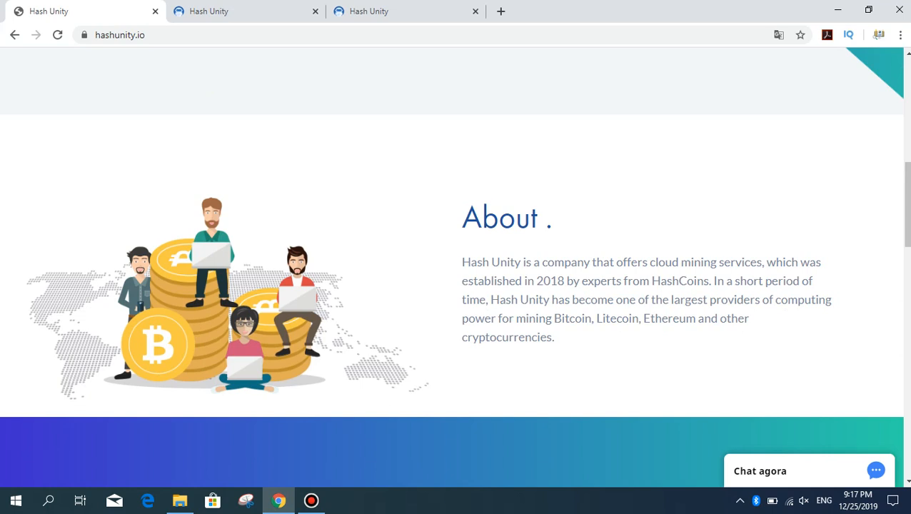
# Scroll through the features and how-it-works steps down to the site footer
pyautogui.scroll(-3)
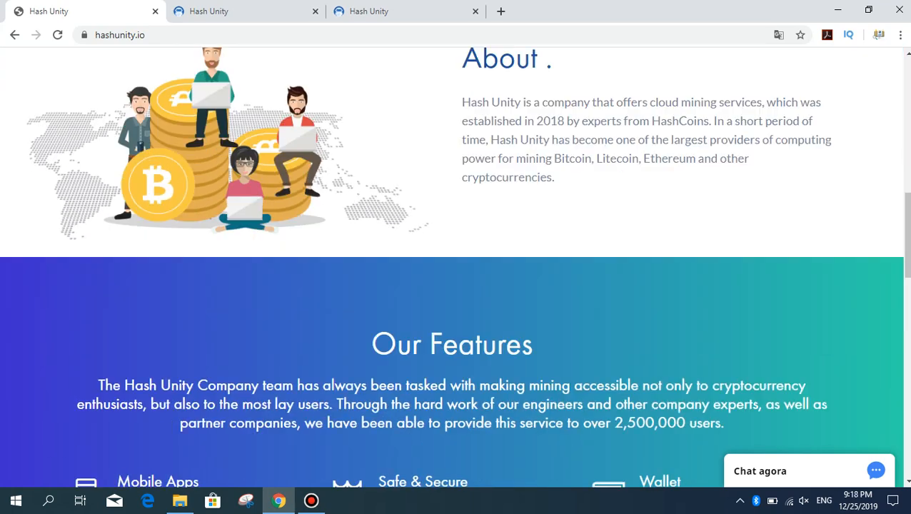
pyautogui.scroll(-3)
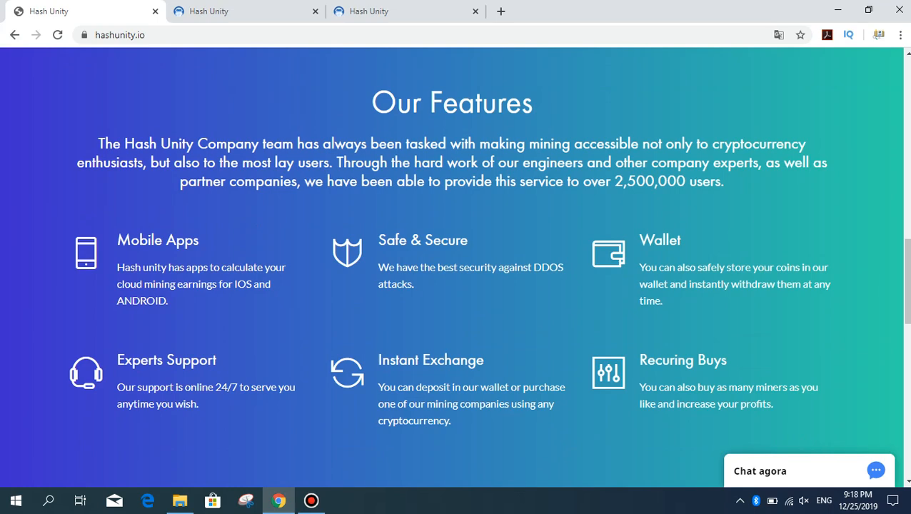
pyautogui.scroll(-3)
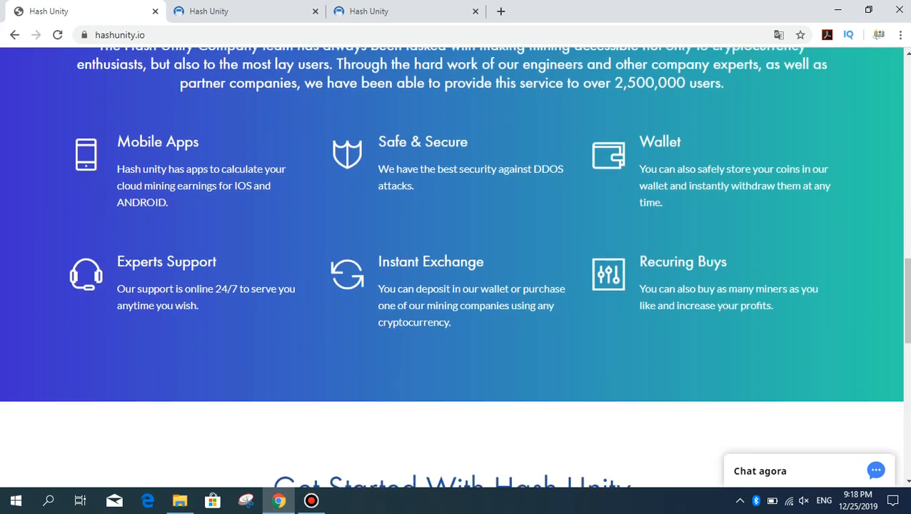
pyautogui.scroll(-3)
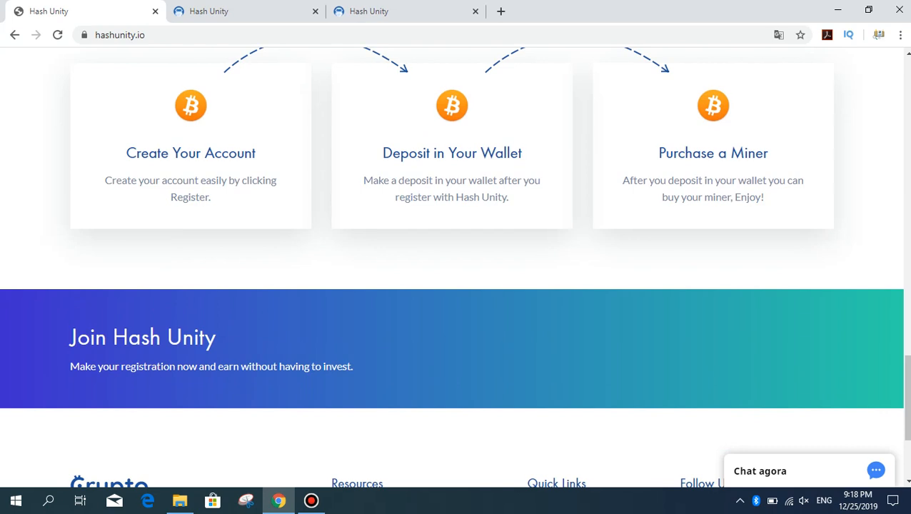
pyautogui.scroll(-3)
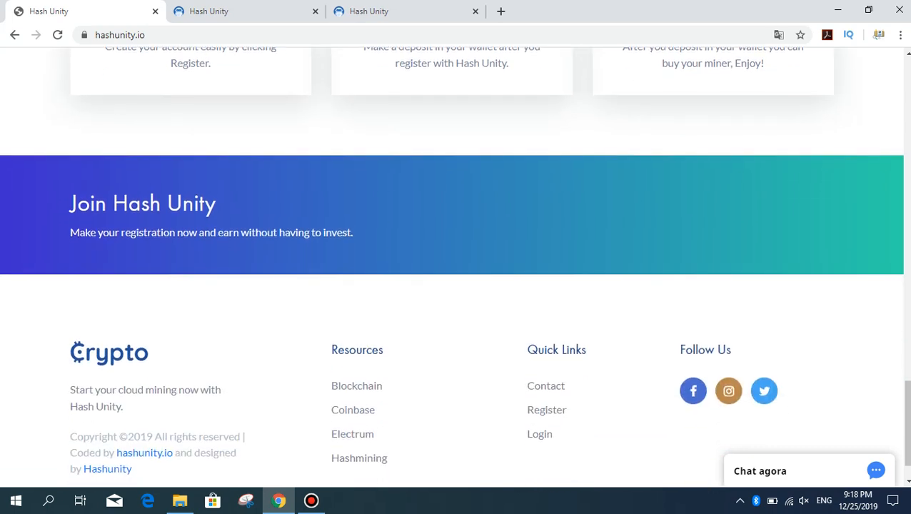
pyautogui.scroll(-3)
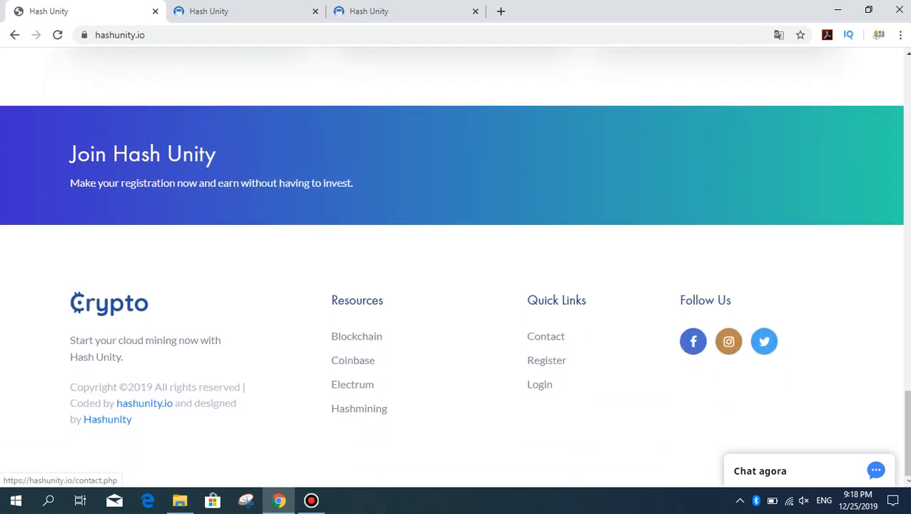
pyautogui.moveTo(693, 341)
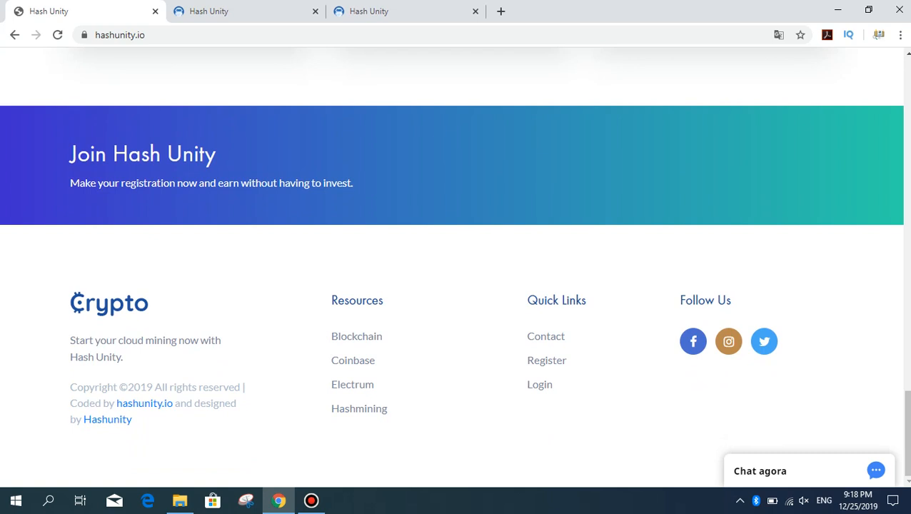
pyautogui.scroll(3)
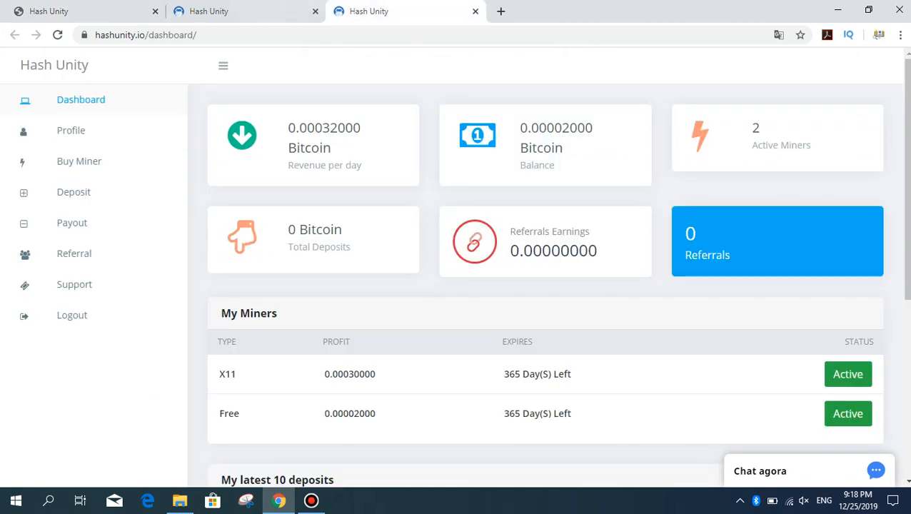
# Switch to the Buy Miner page listing the SHA-256 and X11 packages
pyautogui.click(80, 160)
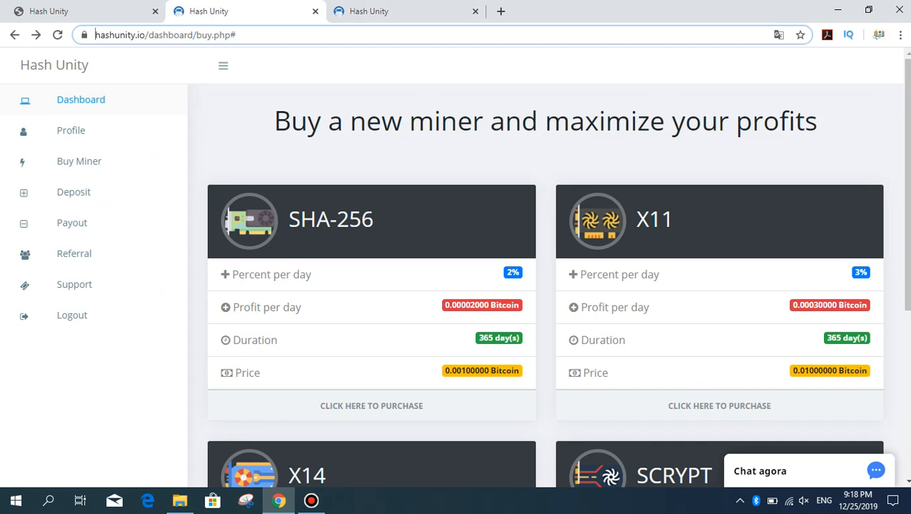
# Scroll through the SHA-256, X11, X14 and SCRYPT miner cards with their daily profit and prices
pyautogui.scroll(-3)
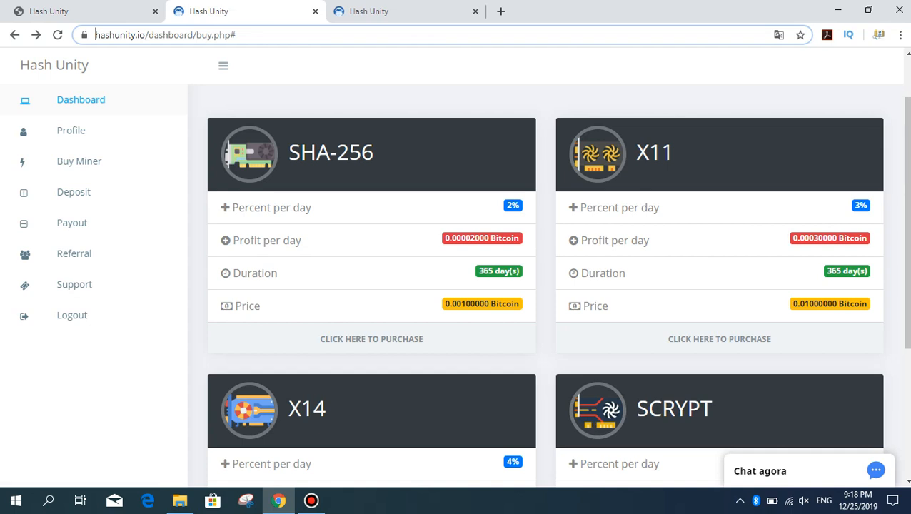
pyautogui.scroll(-3)
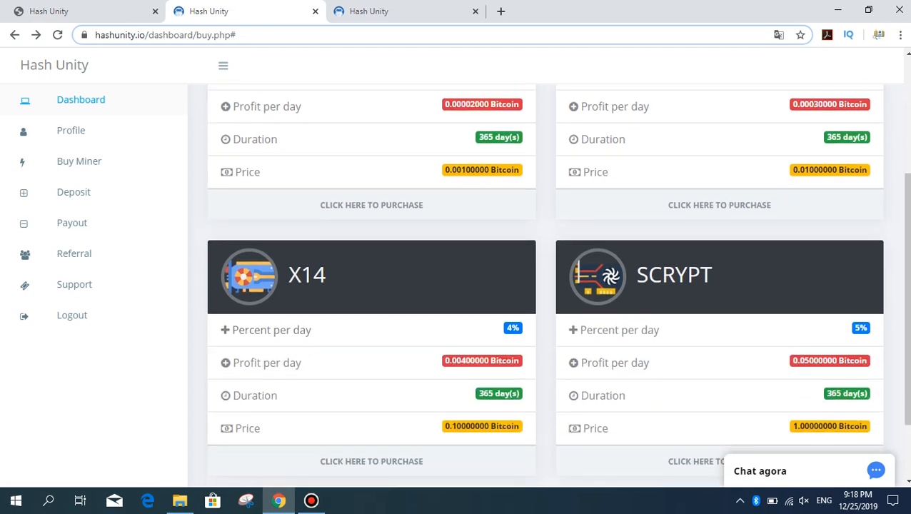
pyautogui.scroll(3)
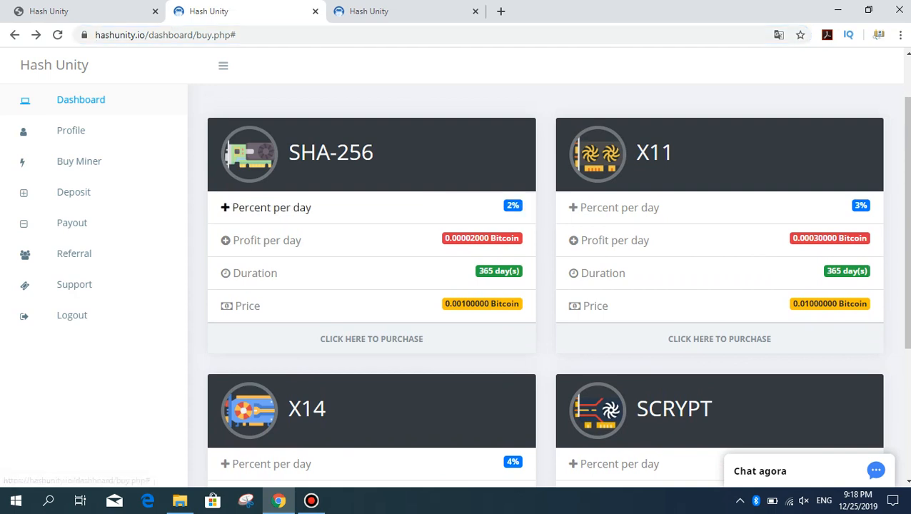
pyautogui.scroll(-3)
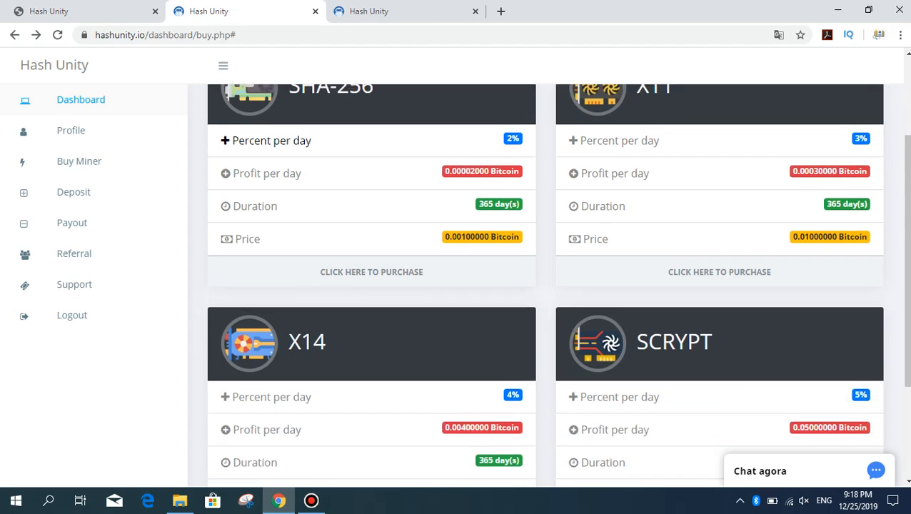
pyautogui.scroll(-3)
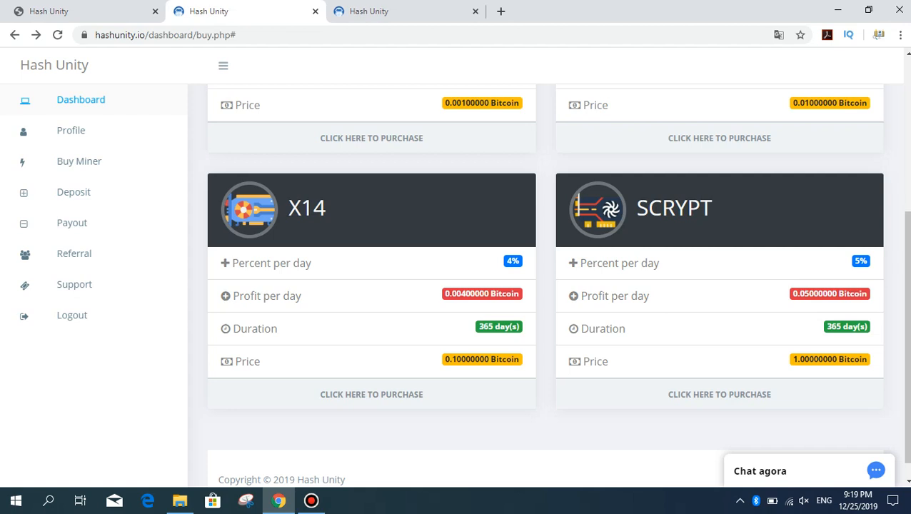
pyautogui.scroll(3)
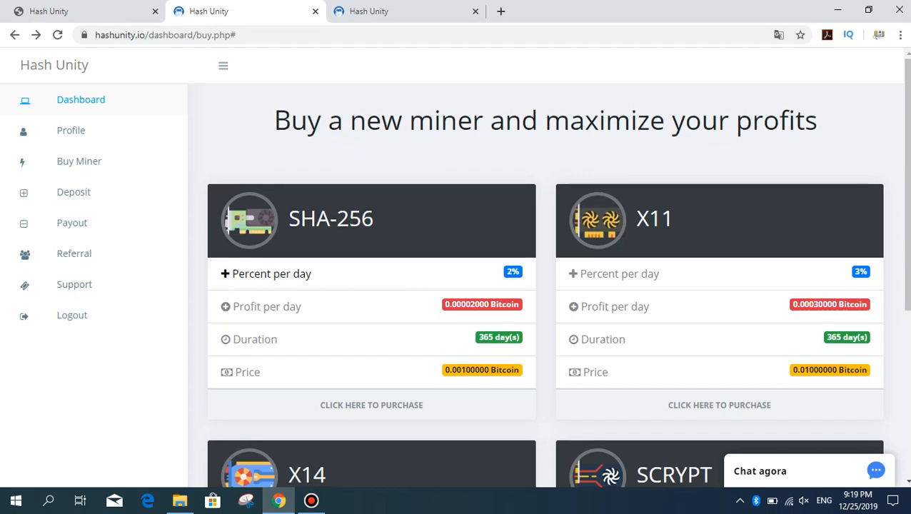
pyautogui.scroll(-3)
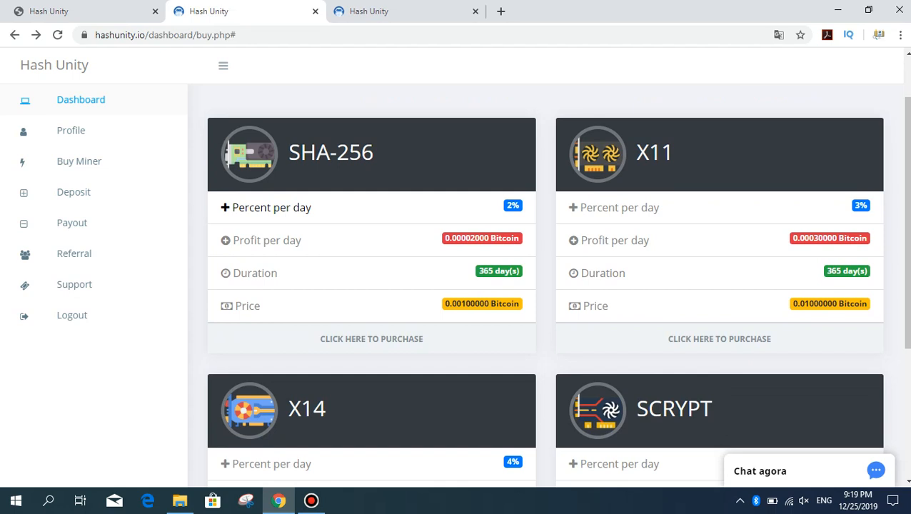
pyautogui.scroll(3)
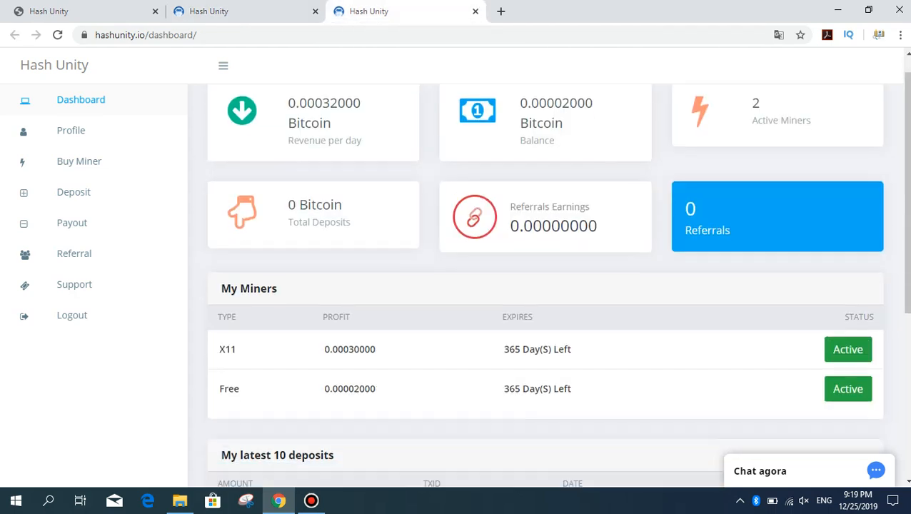
pyautogui.scroll(-3)
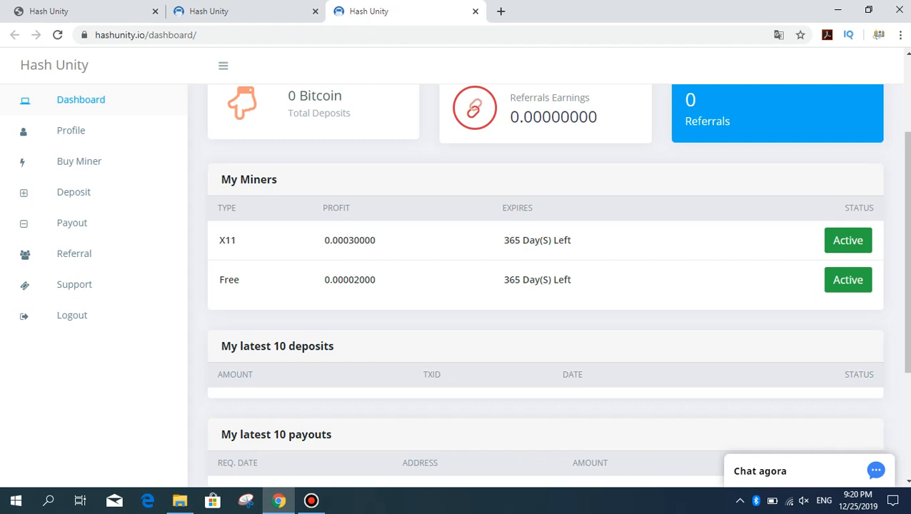
pyautogui.scroll(3)
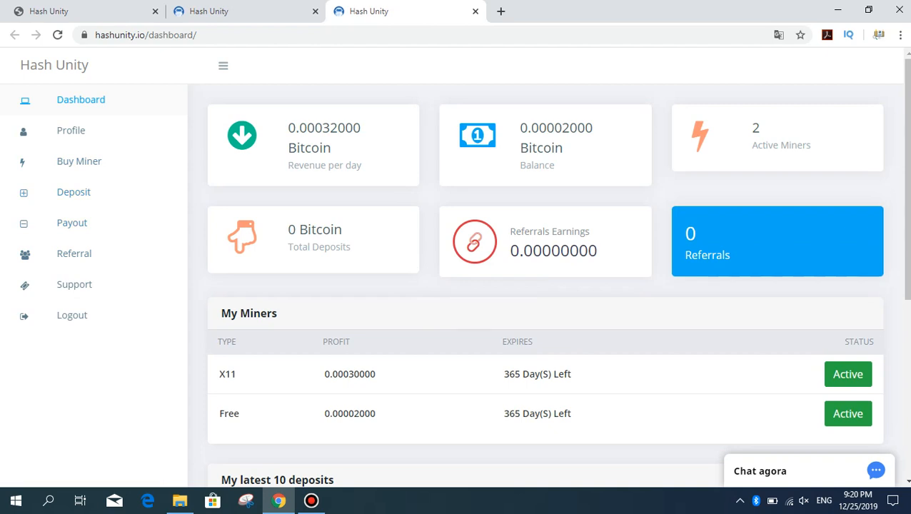
pyautogui.moveTo(74, 191)
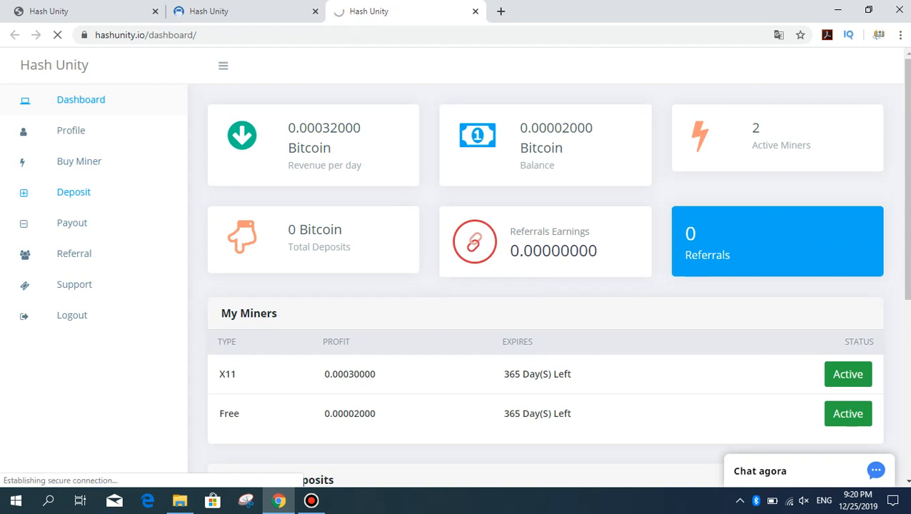
# Visit the Deposit funds page, then the Payout request page from the sidebar
pyautogui.click(74, 191)
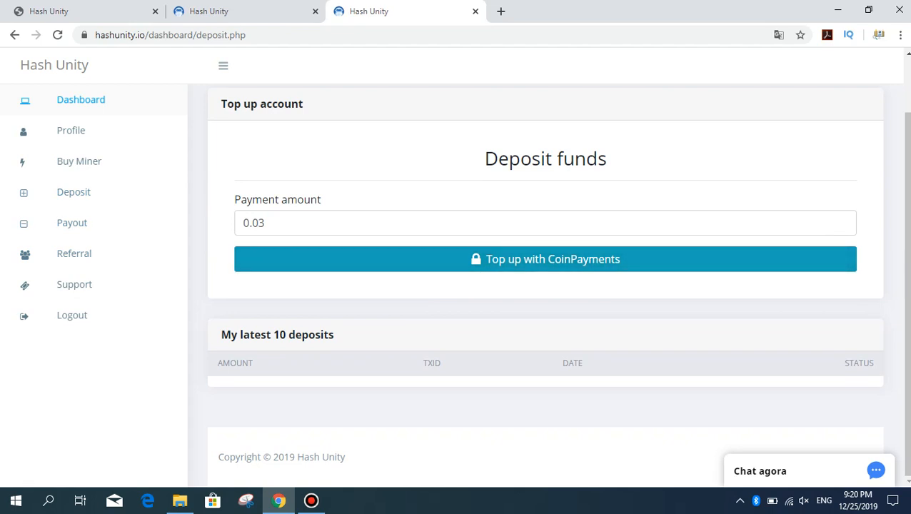
pyautogui.click(71, 223)
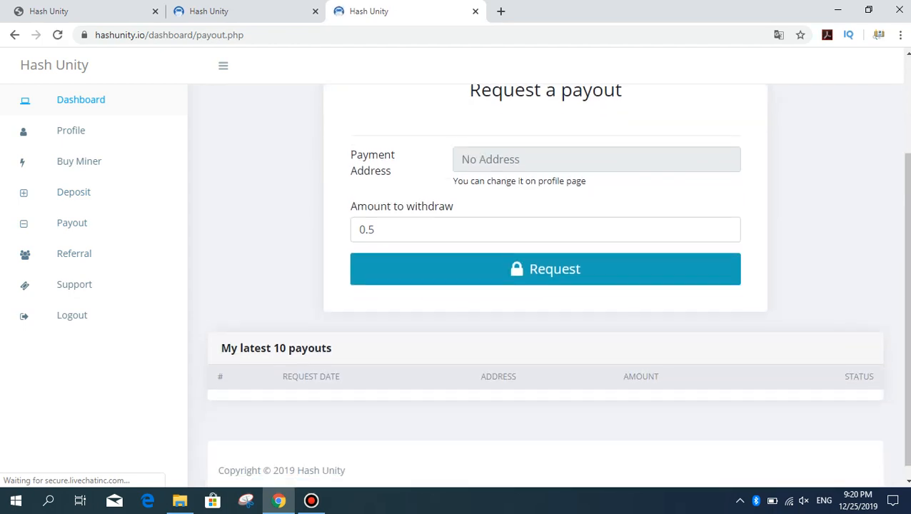
# Review the Withdraw Funds form, then return to the dashboard's miners, deposits and payouts lists
pyautogui.scroll(3)
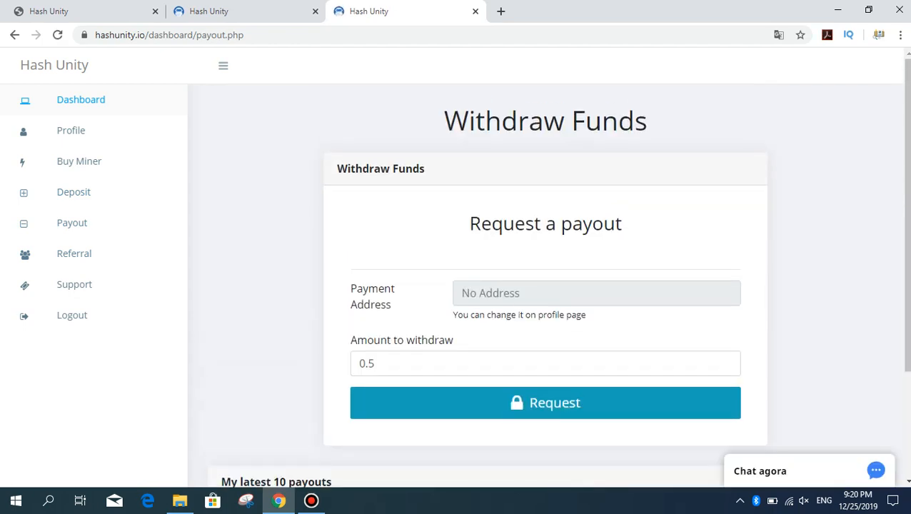
pyautogui.scroll(-3)
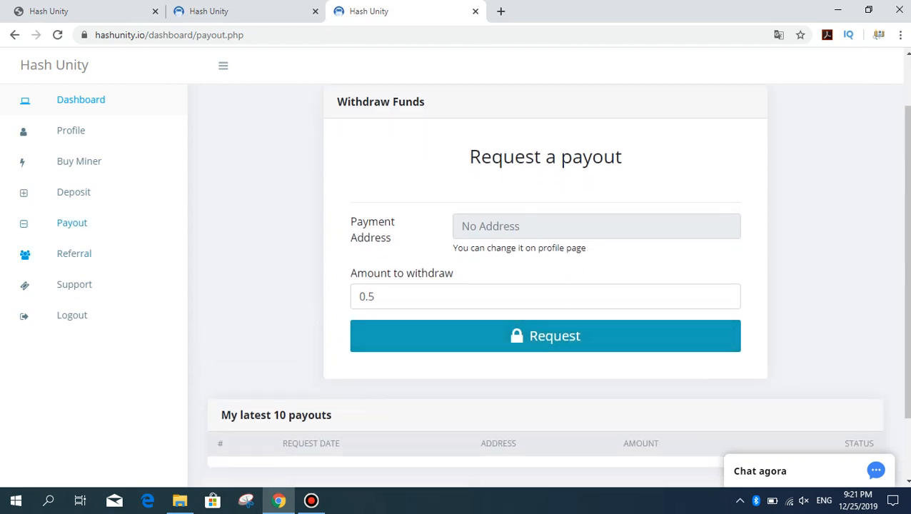
pyautogui.moveTo(75, 254)
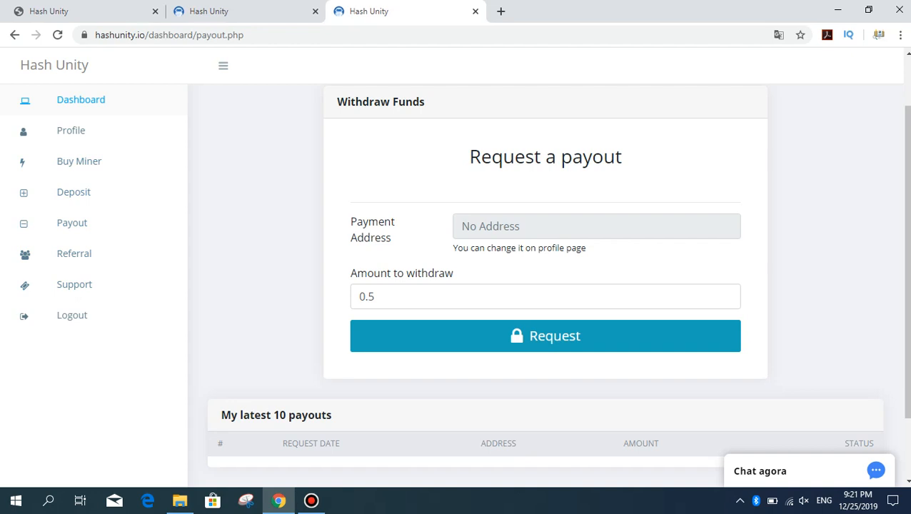
pyautogui.moveTo(79, 160)
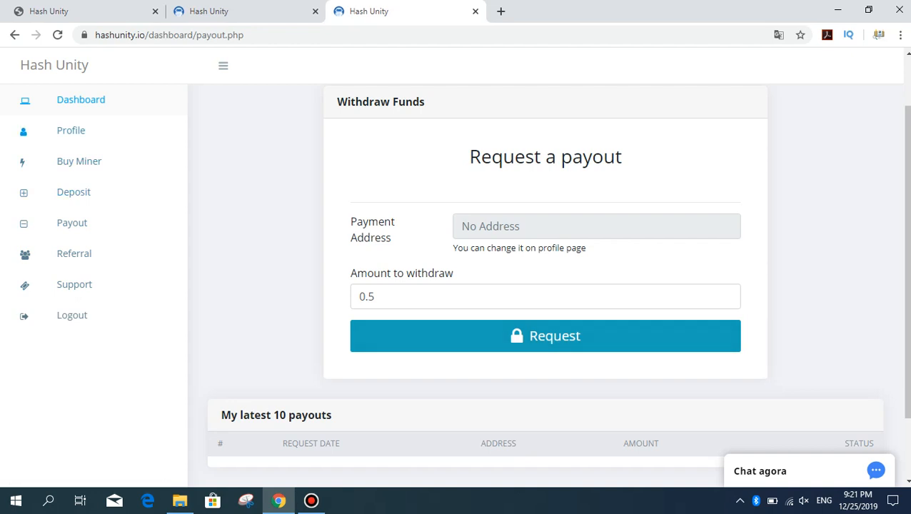
pyautogui.click(80, 100)
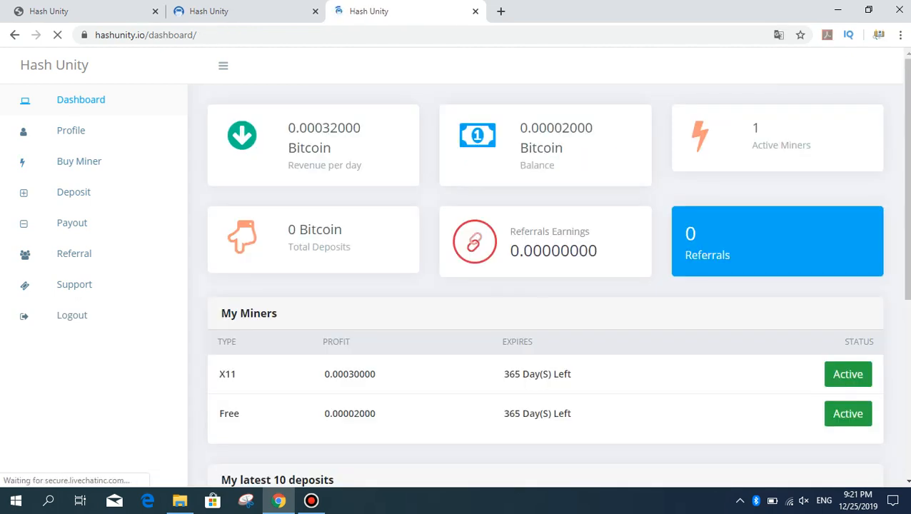
pyautogui.scroll(-3)
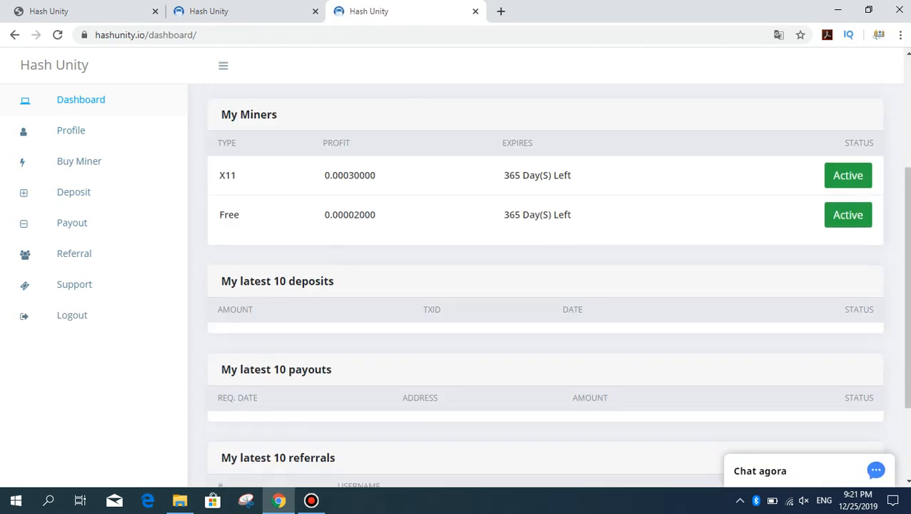